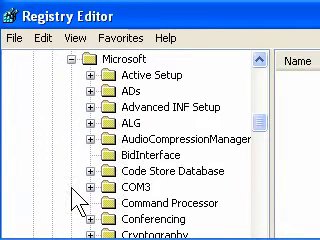
Step: Scroll the SOFTWARE\Microsoft subkeys in the tree down to the Windows NT key
scroll(down, 3)
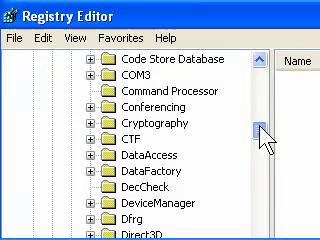
scroll(down, 3)
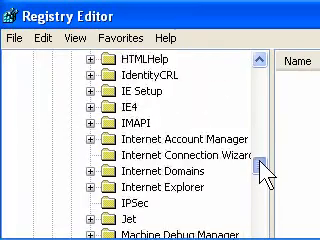
scroll(down, 3)
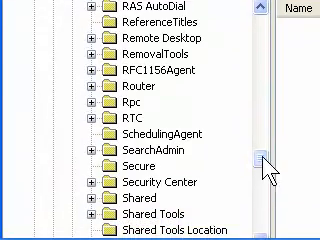
scroll(down, 3)
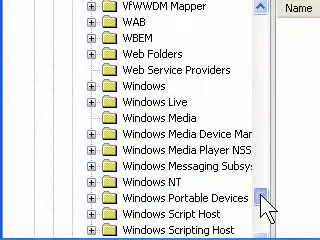
scroll(down, 3)
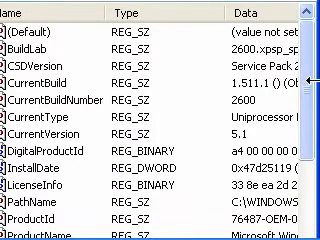
Step: Scroll the CurrentVersion values down to RegisteredOrganization and RegisteredOwner
scroll(down, 3)
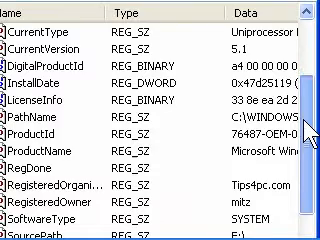
scroll(down, 3)
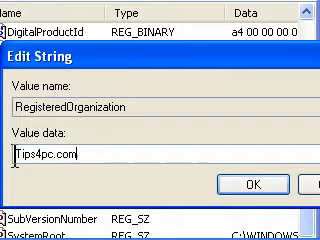
text(ht)
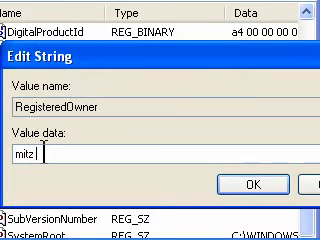
Step: Replace the RegisteredOwner data mitz with 'Mitz from tips4pc'
key(ctrl+a)
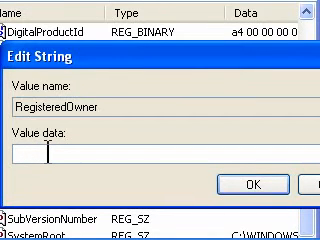
text(M)
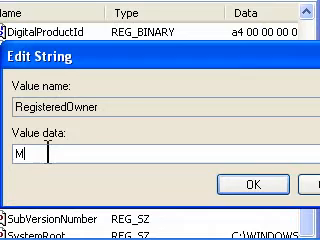
text(it)
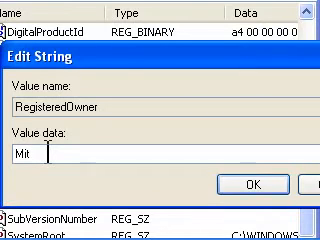
text(z from)
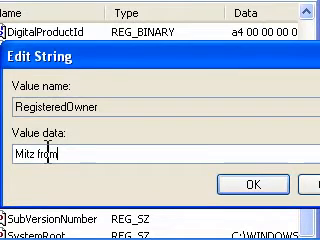
text(tips4)
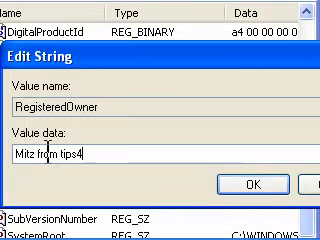
text(pc)
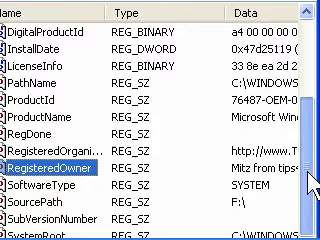
Step: Review the edited values, then close the Registry Editor window
scroll(down, 3)
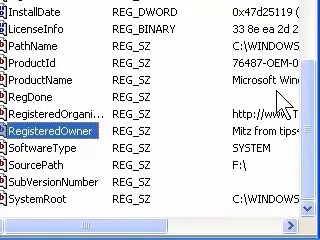
scroll(up, 3)
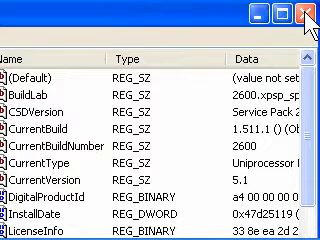
click(307, 13)
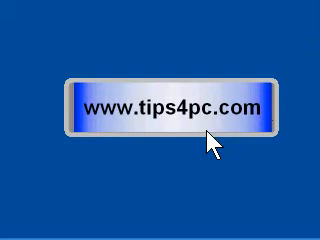